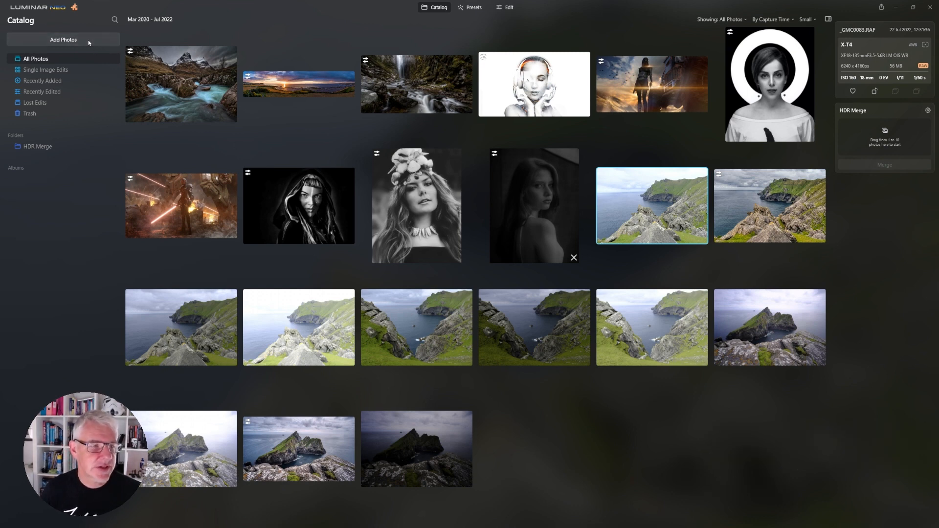
Step: Import the three bracketed cliff shots from the ST KILDA folder with Add Image
left_click(63, 39)
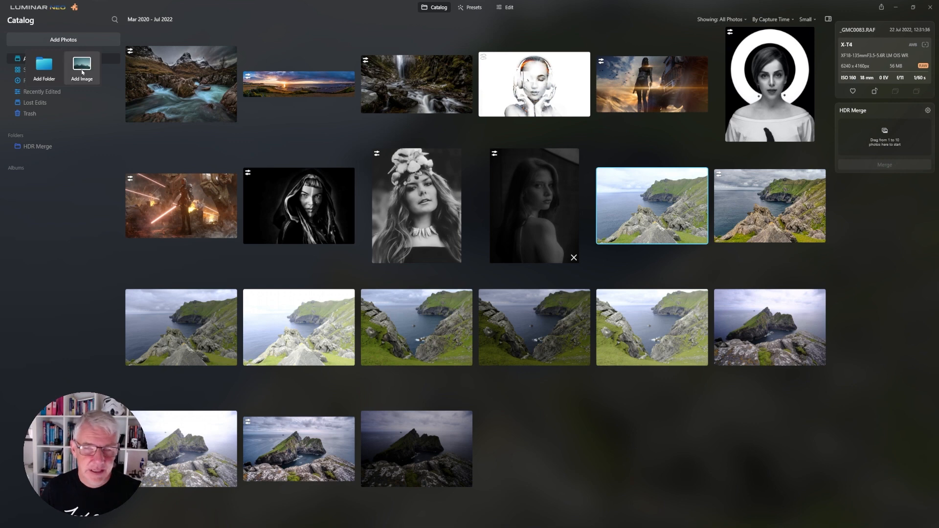
left_click(82, 68)
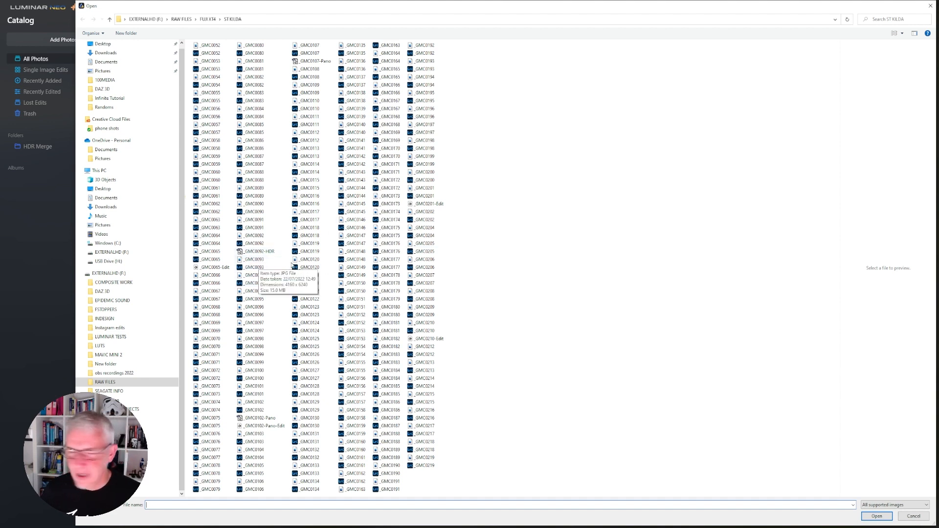
mouse_move(276, 270)
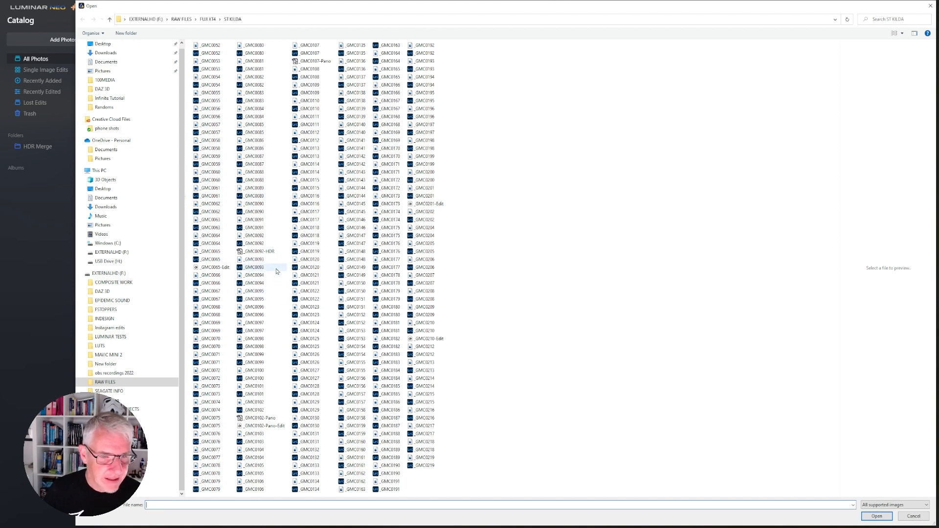
left_click(253, 267)
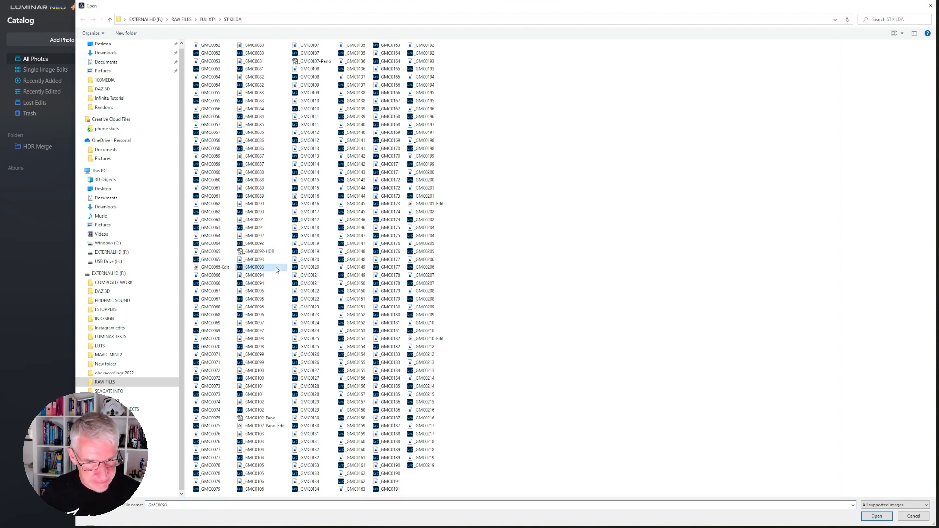
left_click(254, 282)
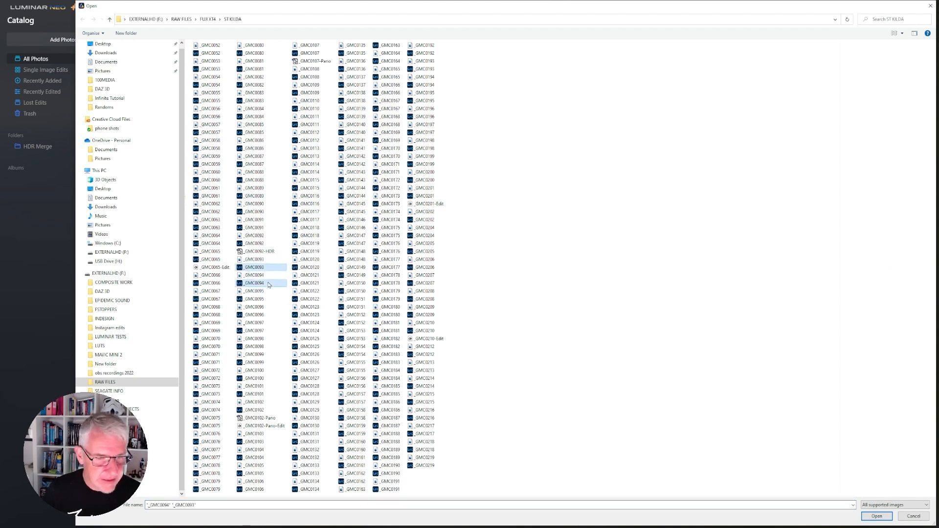
left_click(253, 299)
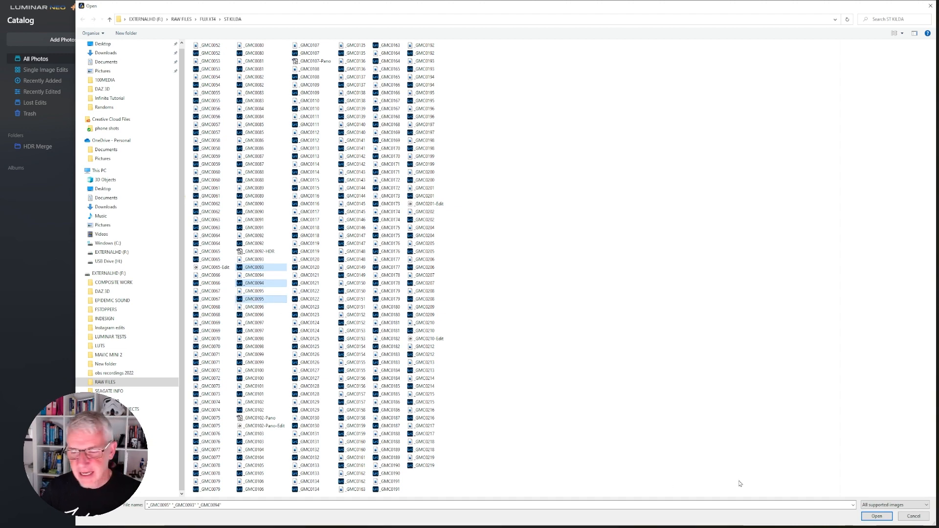
left_click(875, 516)
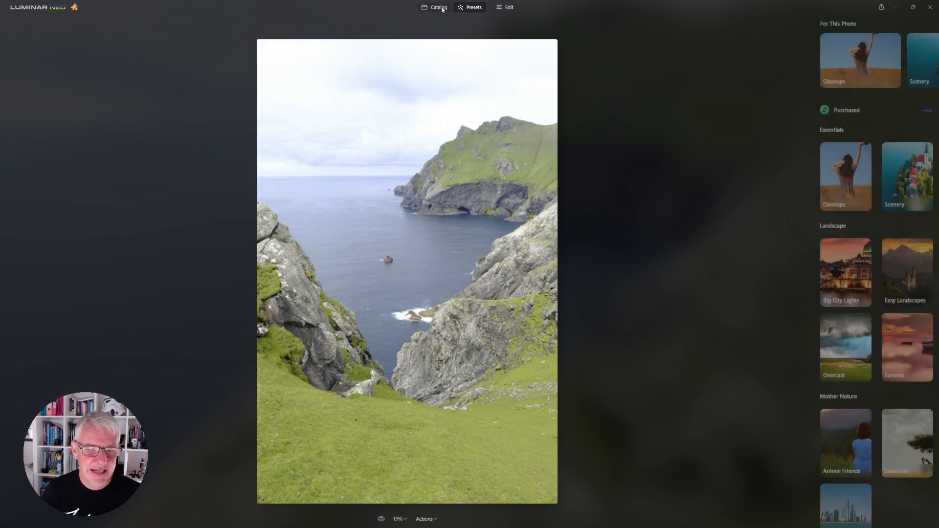
Step: Return to the catalog and inspect the HDR Merge settings before closing them
left_click(438, 7)
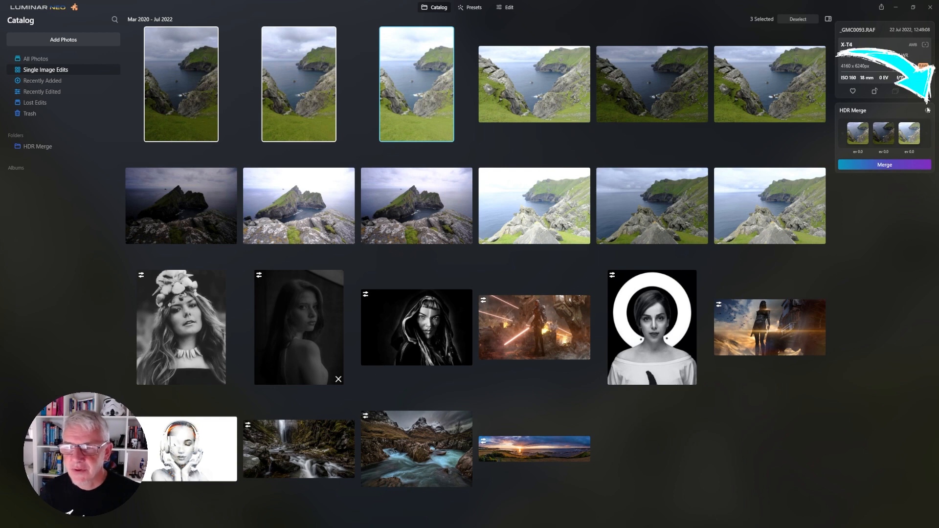
left_click(928, 110)
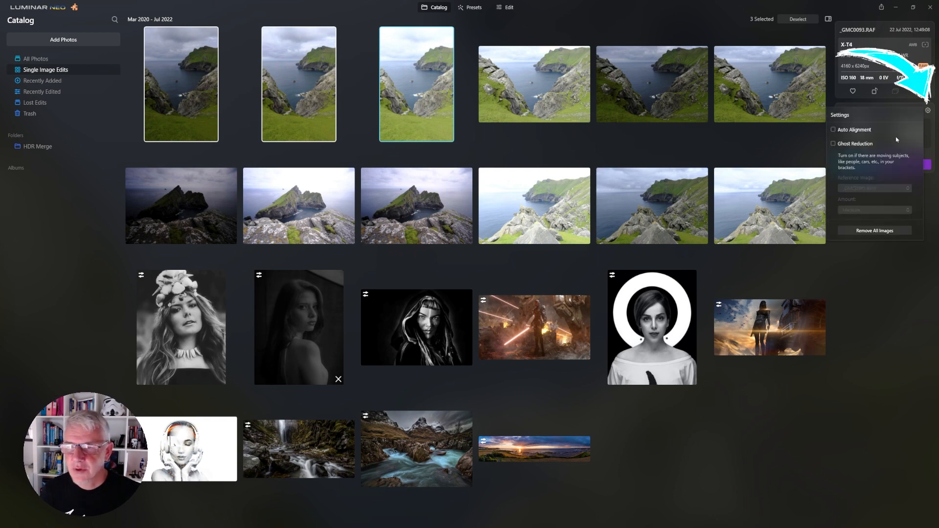
left_click(832, 130)
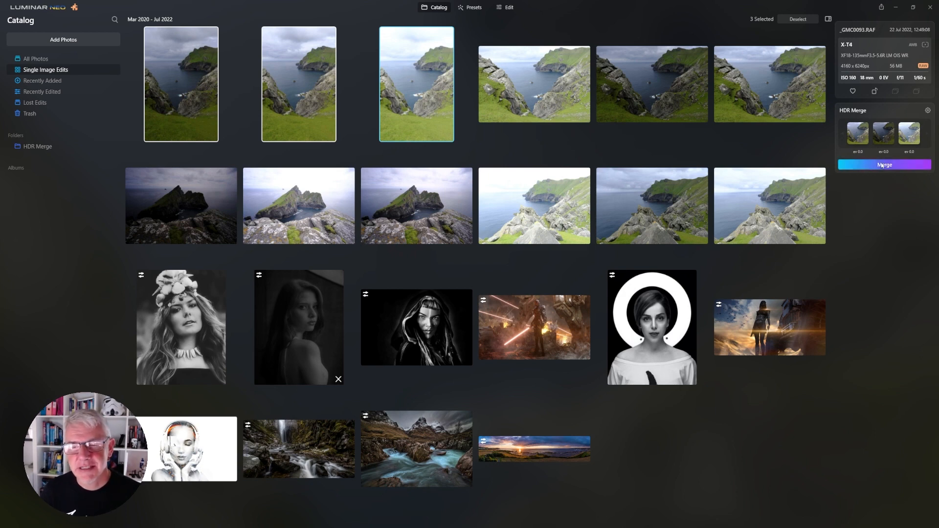
Step: Merge the three selected brackets into a single HDR TIF
double_click(416, 84)
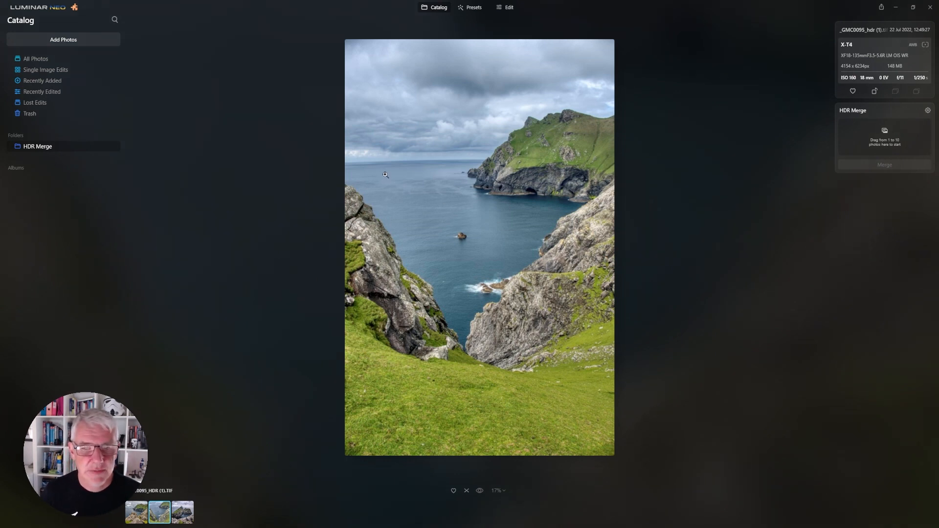
mouse_move(529, 158)
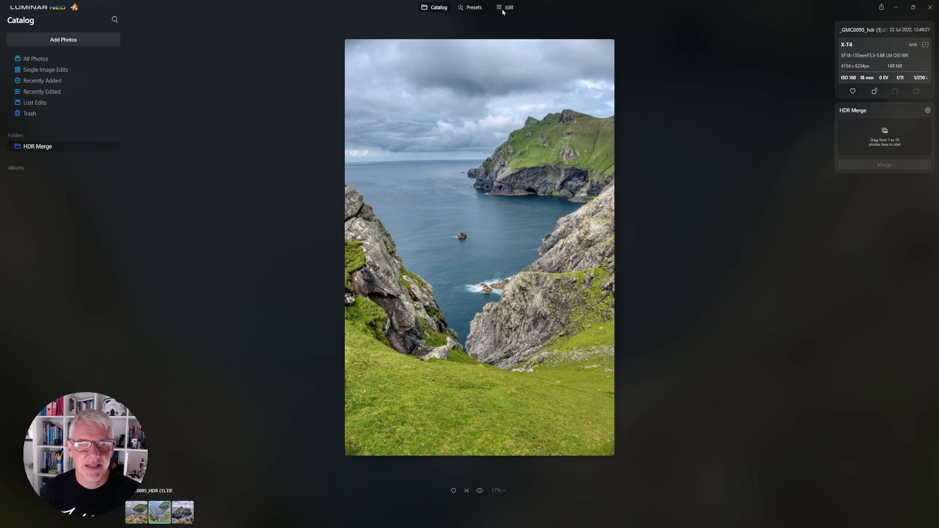
Step: Switch to the Edit workspace for the merged HDR sea-inlet image
left_click(509, 7)
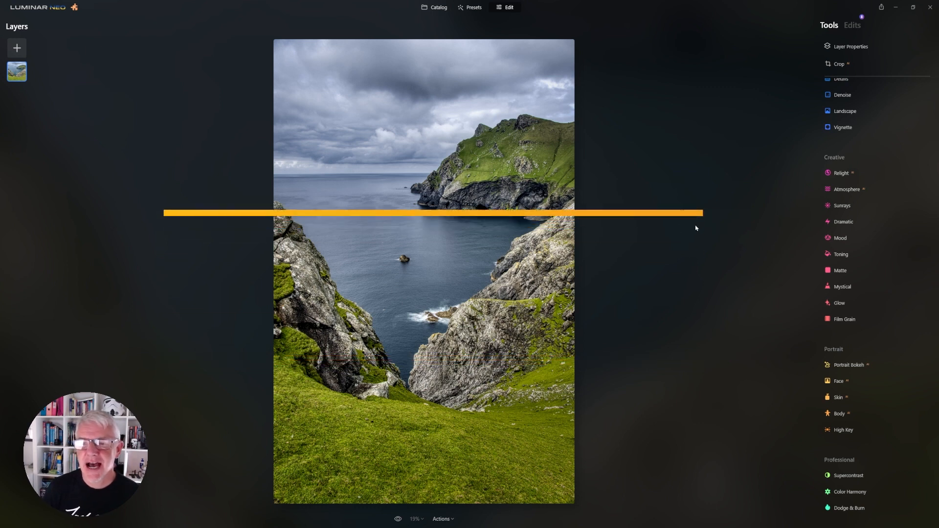
Step: Expand the Dodge & Burn tool in the Professional tools section
left_click(848, 508)
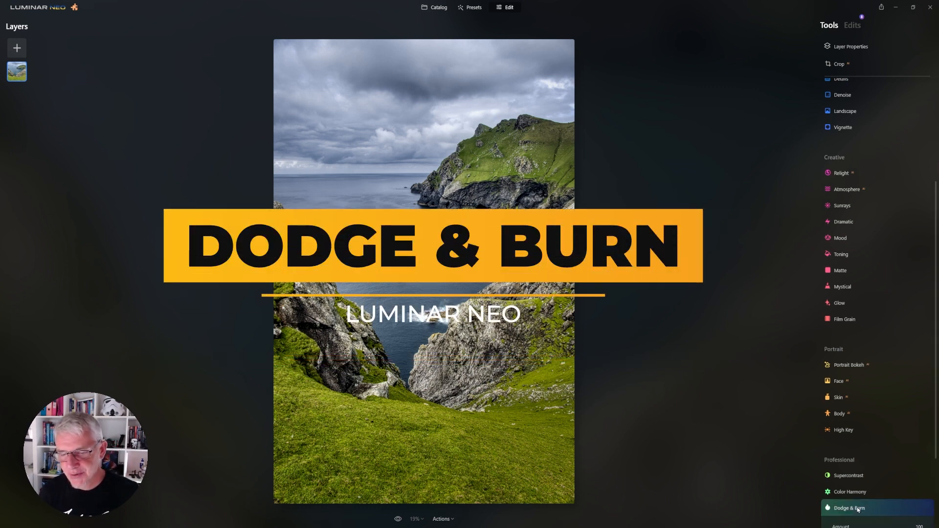
left_click(848, 508)
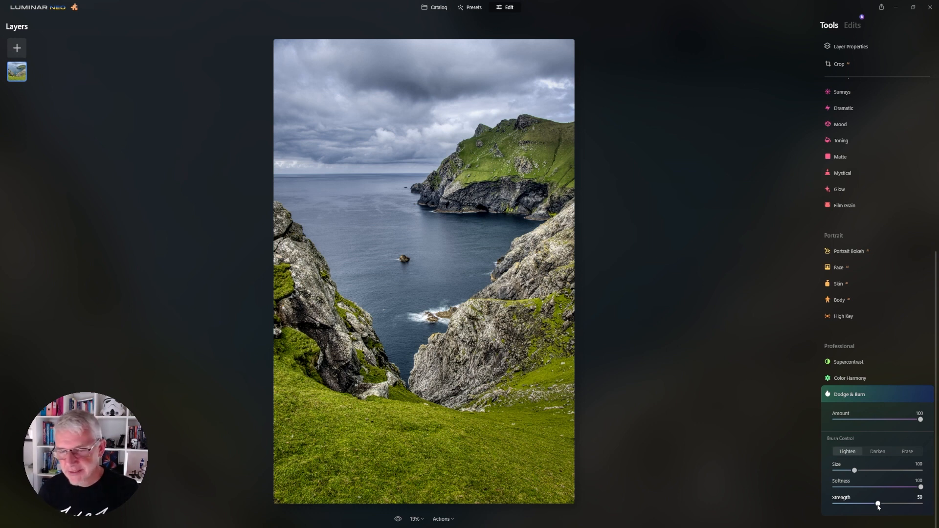
Step: Lower the Dodge & Burn Amount from 100 to about 18
left_click_drag(921, 419, 850, 419)
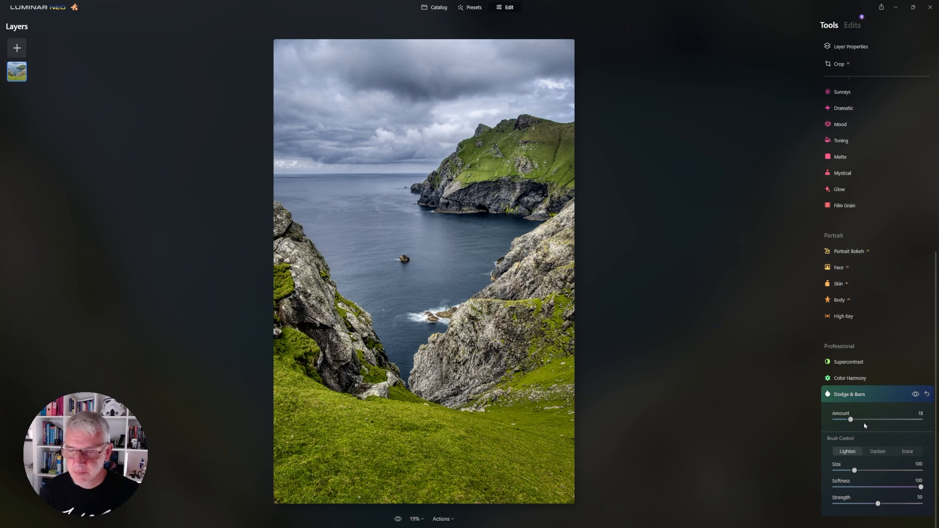
left_click_drag(850, 420, 845, 419)
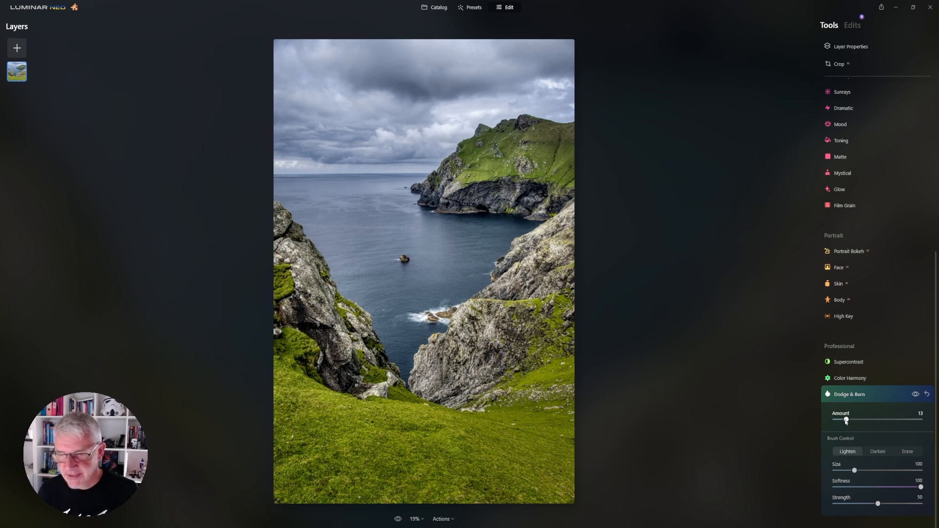
left_click_drag(845, 419, 852, 420)
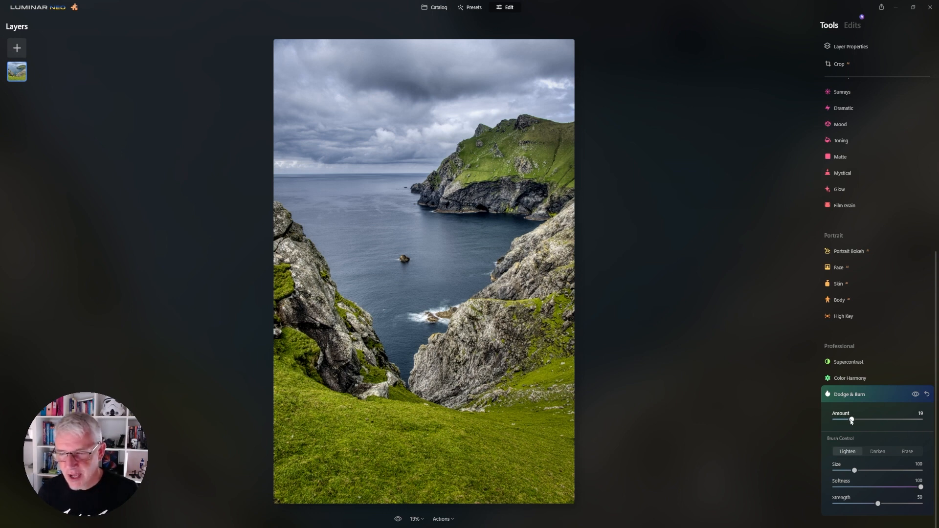
left_click_drag(851, 420, 848, 420)
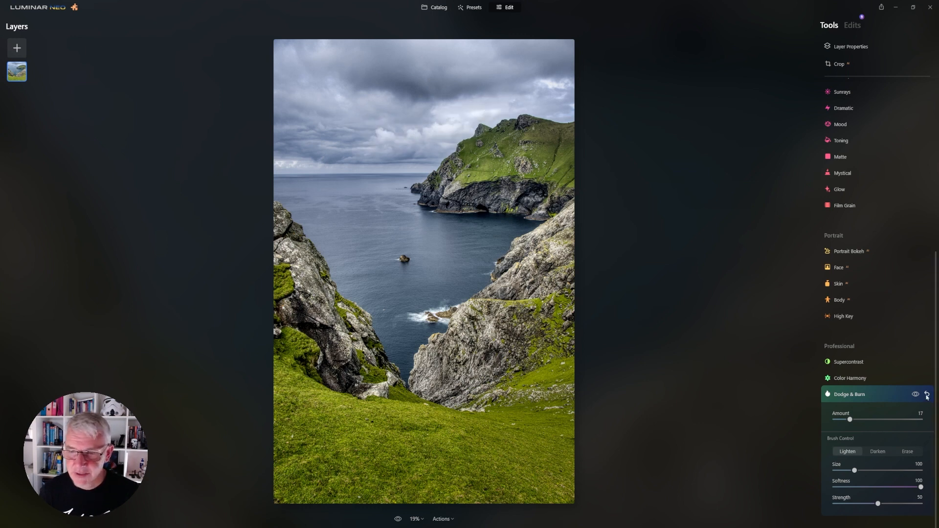
left_click_drag(848, 419, 850, 419)
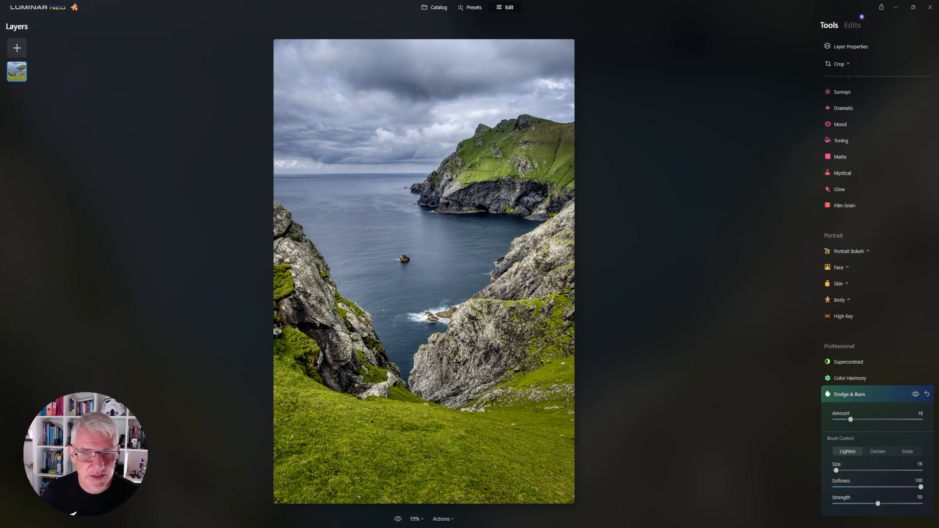
mouse_move(459, 165)
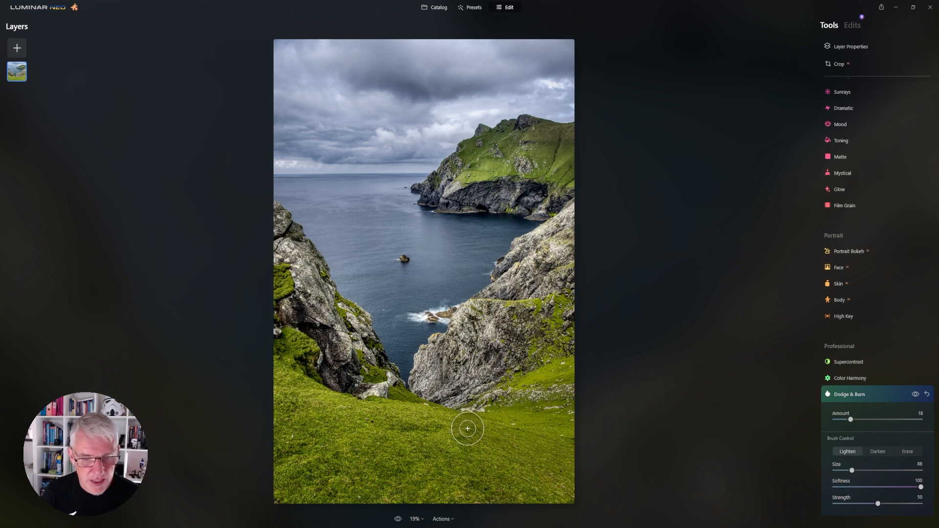
Step: Paint the Lighten brush over the grassy slope and adjust brush size
left_click_drag(467, 429, 272, 383)
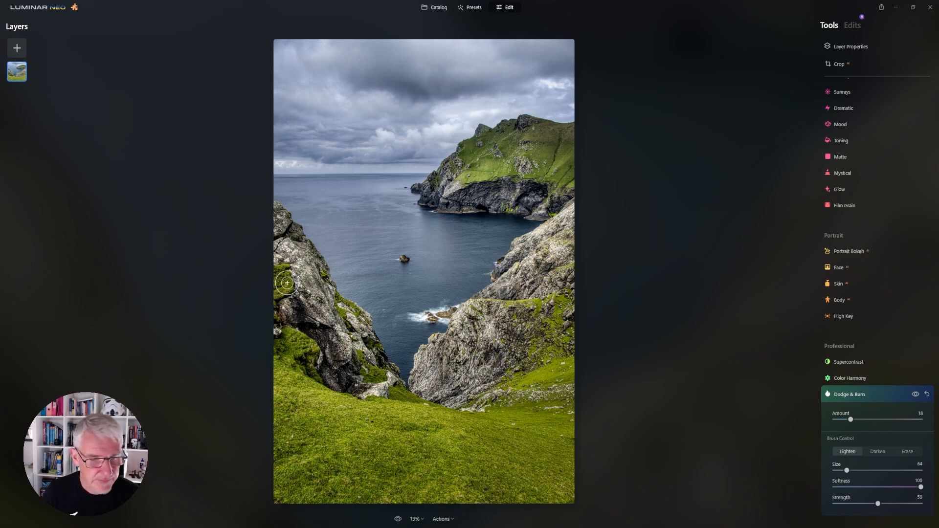
left_click_drag(846, 470, 836, 471)
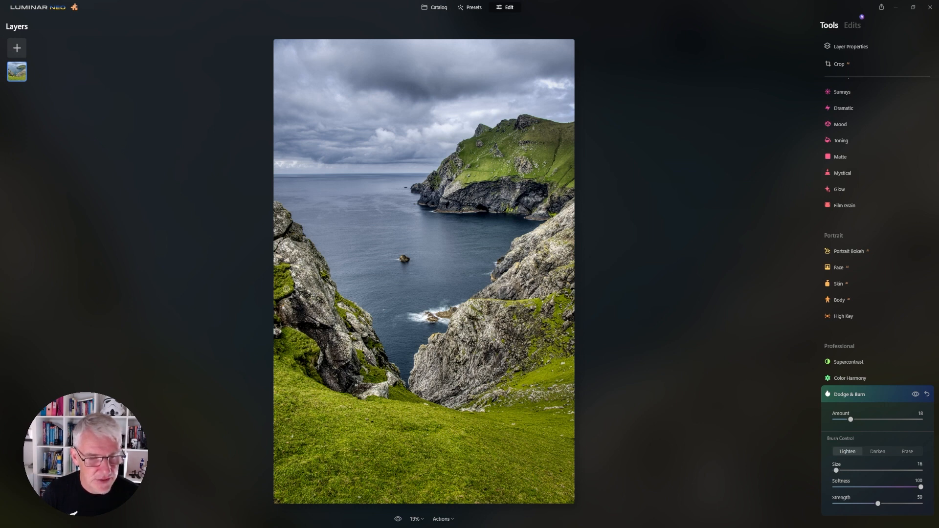
mouse_move(294, 330)
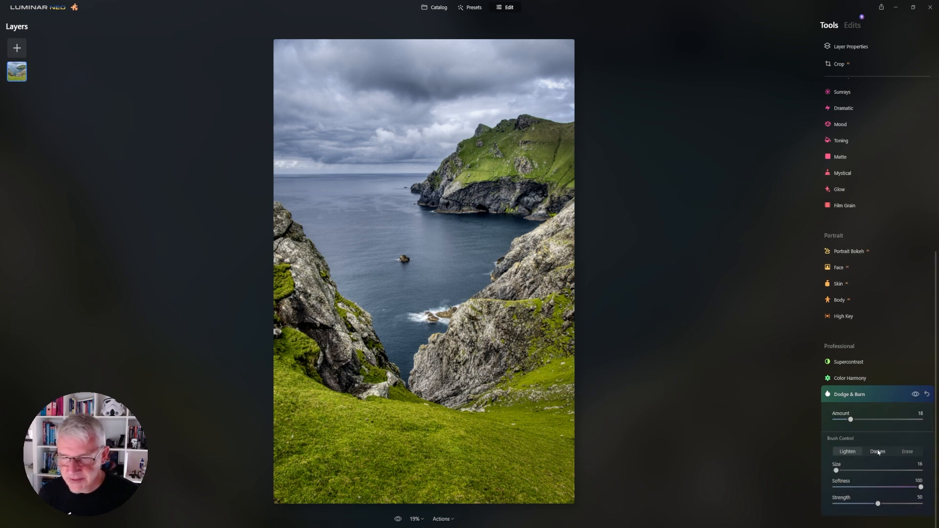
Step: Switch to Darken at strength 28 and burn the cliff base and grassy slope
left_click(877, 451)
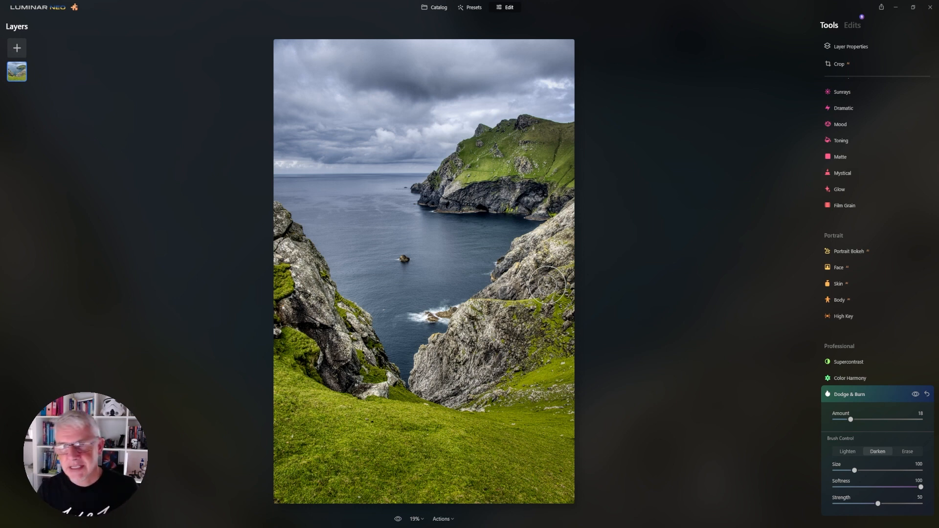
mouse_move(667, 156)
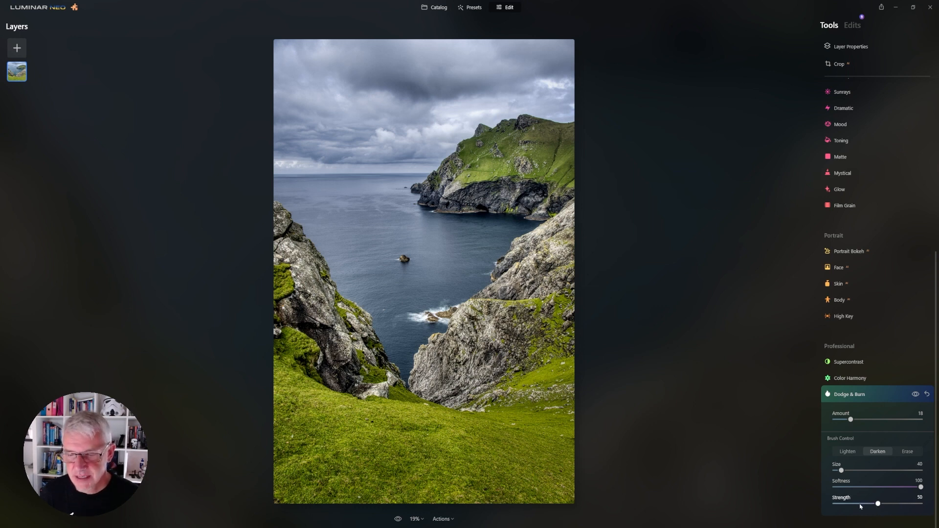
left_click_drag(877, 504, 858, 504)
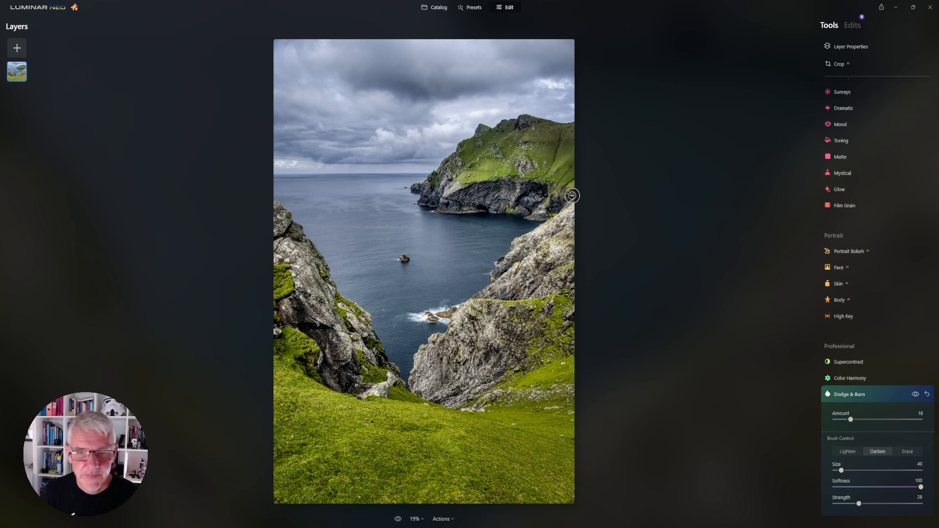
mouse_move(553, 179)
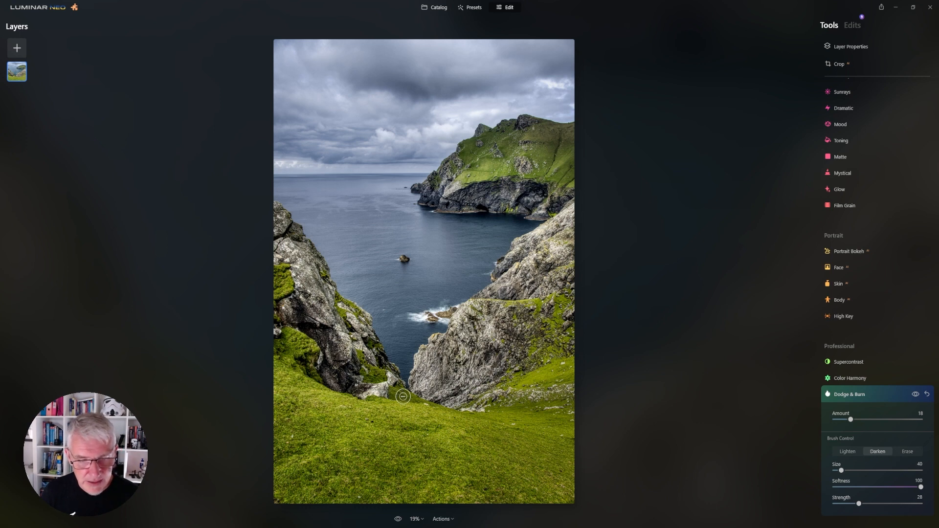
left_click_drag(403, 396, 362, 364)
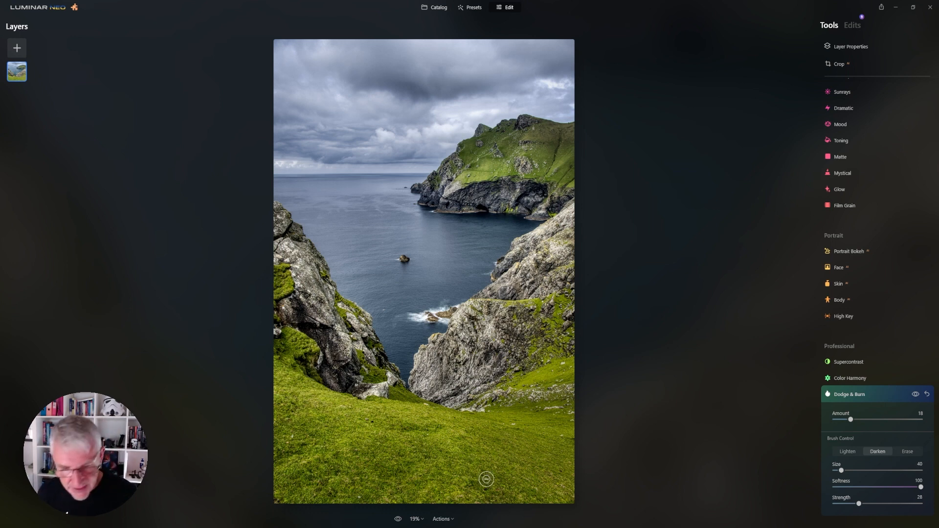
left_click_drag(841, 470, 862, 470)
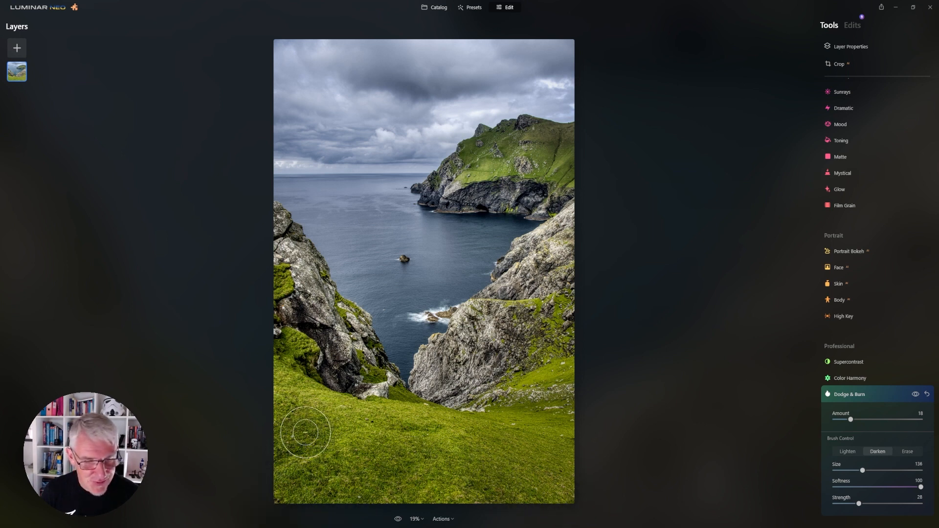
left_click_drag(305, 432, 334, 363)
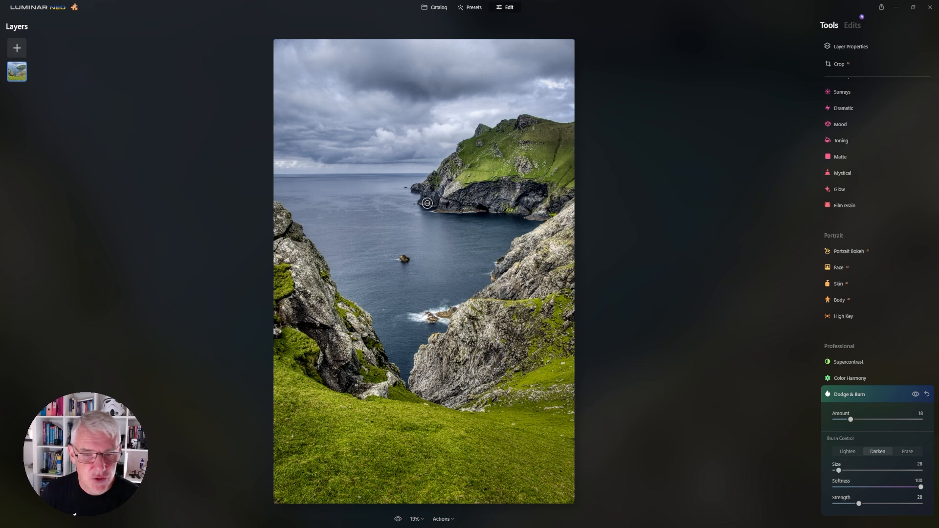
mouse_move(440, 193)
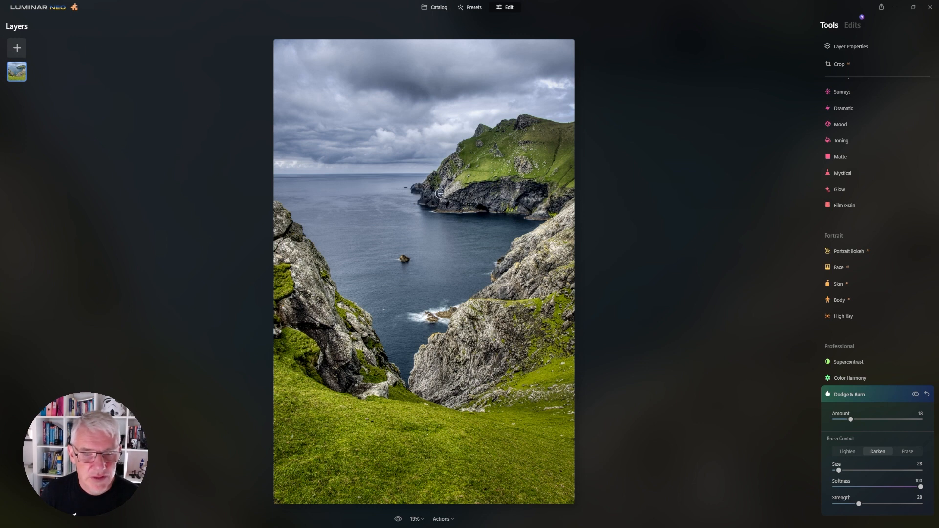
mouse_move(565, 187)
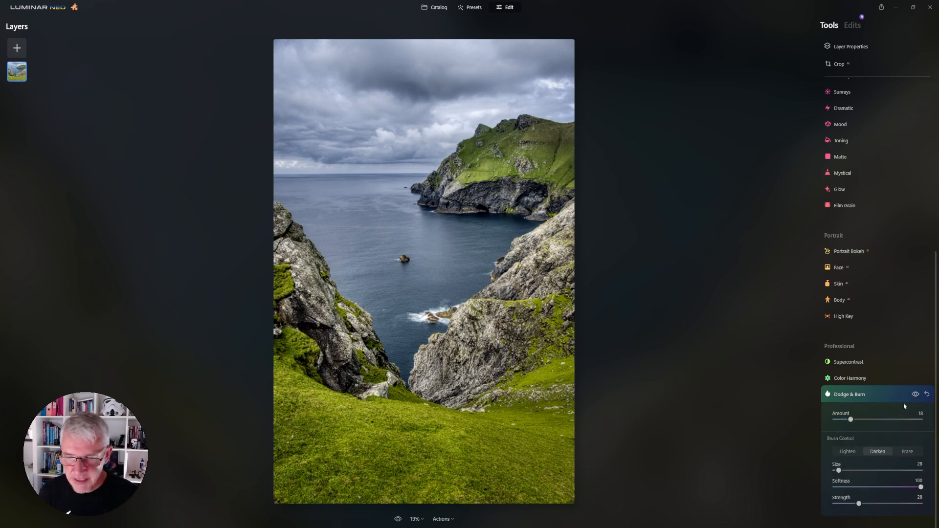
Step: Reset Dodge & Burn to Lighten, Size 100, Strength 50, Amount 100
left_click(847, 451)
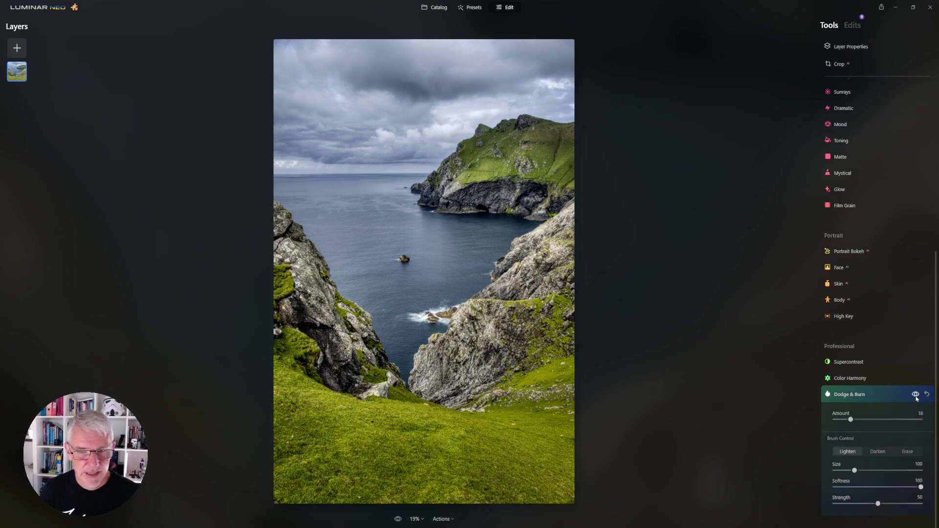
left_click(398, 518)
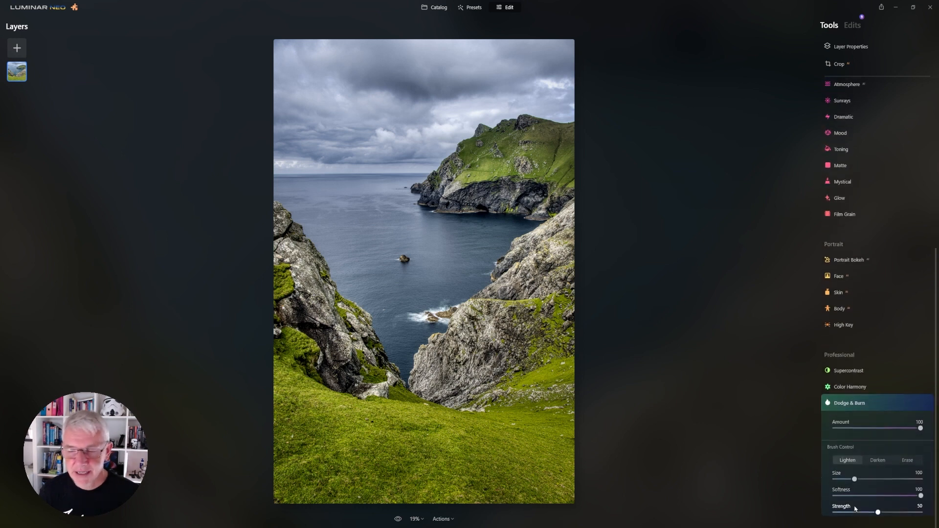
Step: Set Amount to 9, switch to Darken, and burn the upper sky clouds
scroll("down", 3)
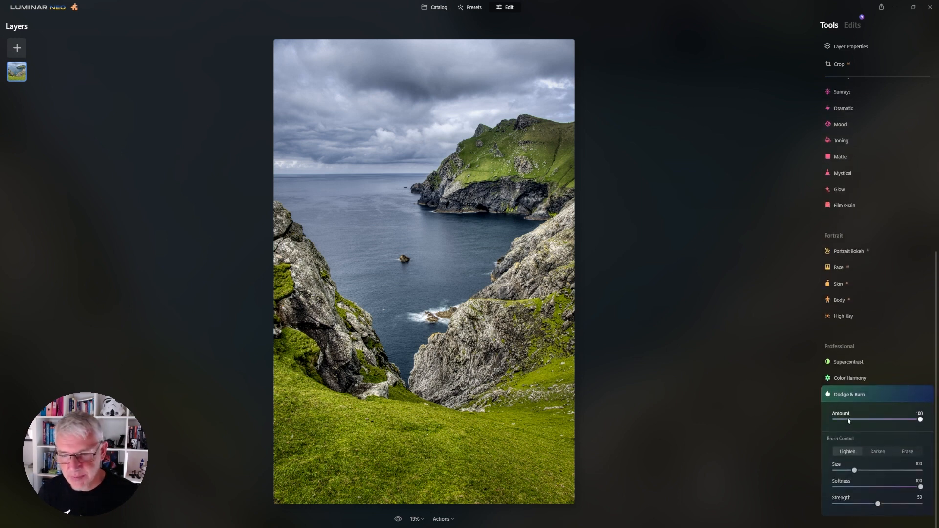
left_click_drag(920, 419, 841, 420)
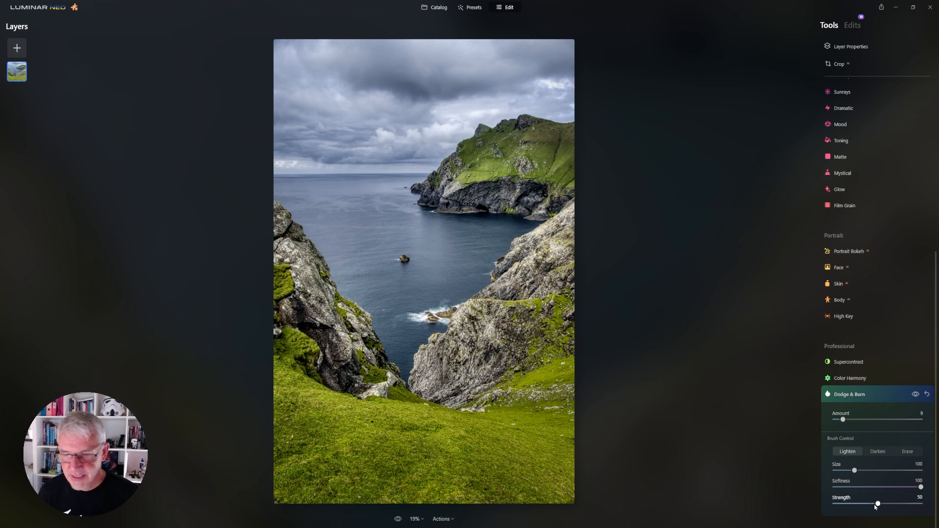
mouse_move(859, 426)
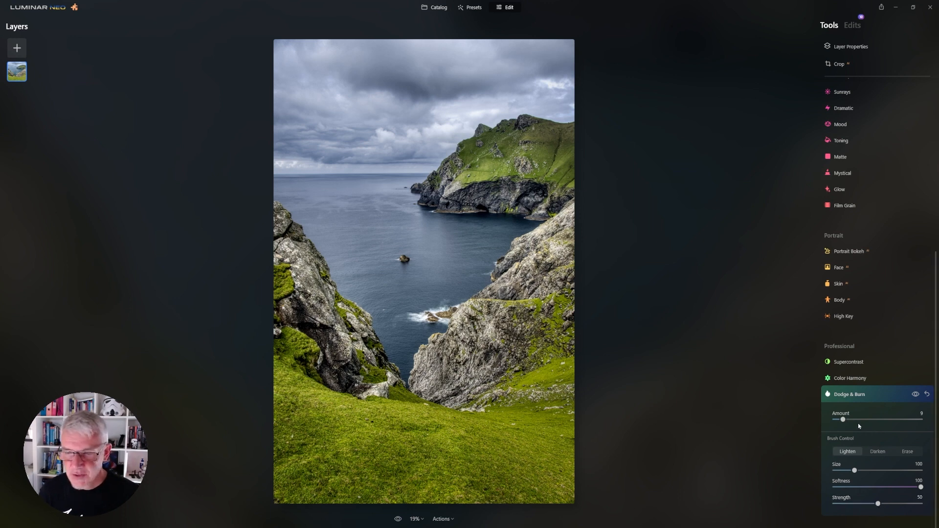
left_click(877, 451)
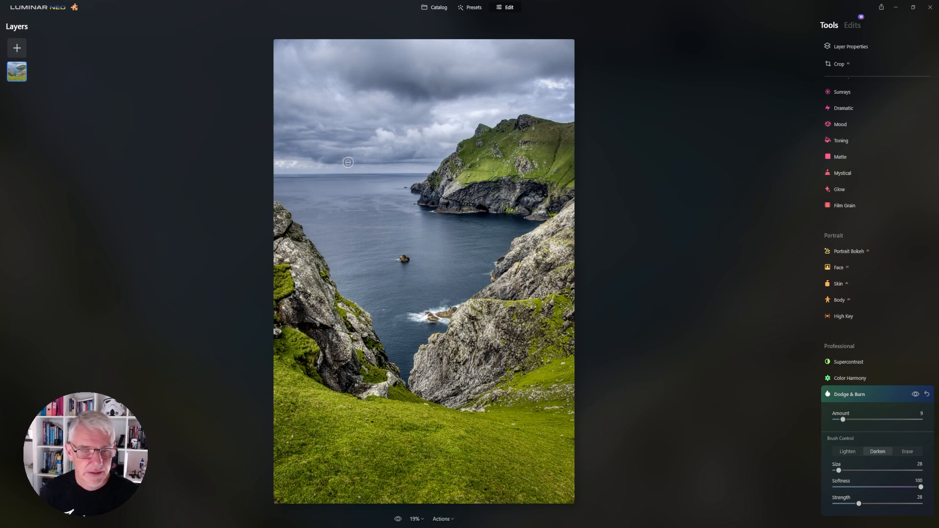
mouse_move(430, 130)
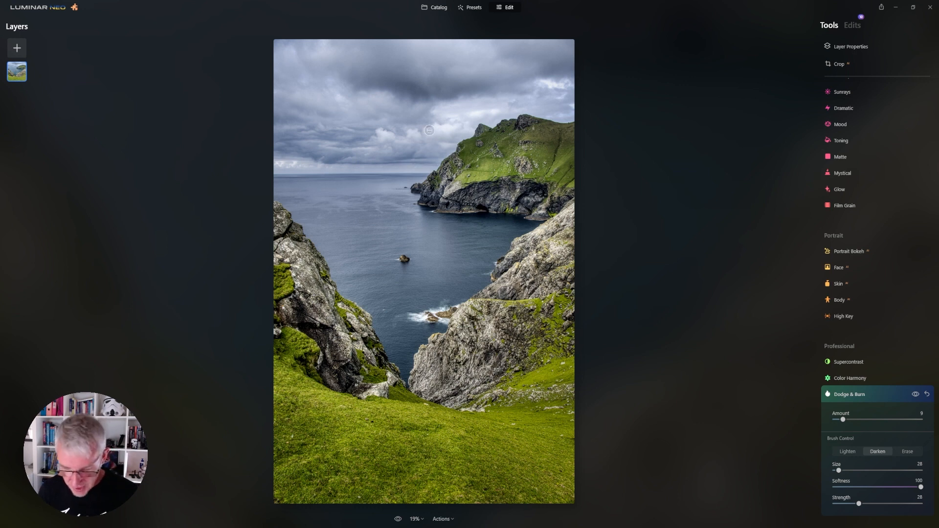
left_click_drag(839, 471, 858, 470)
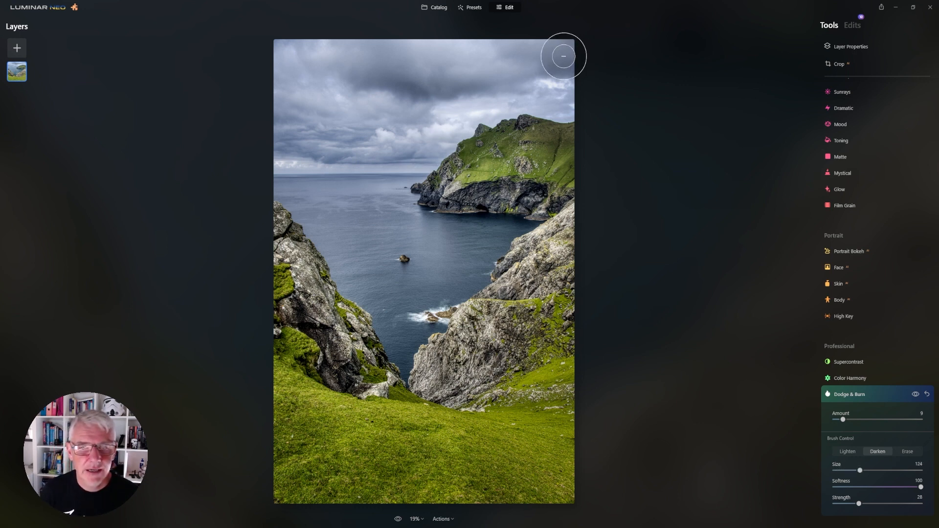
mouse_move(377, 54)
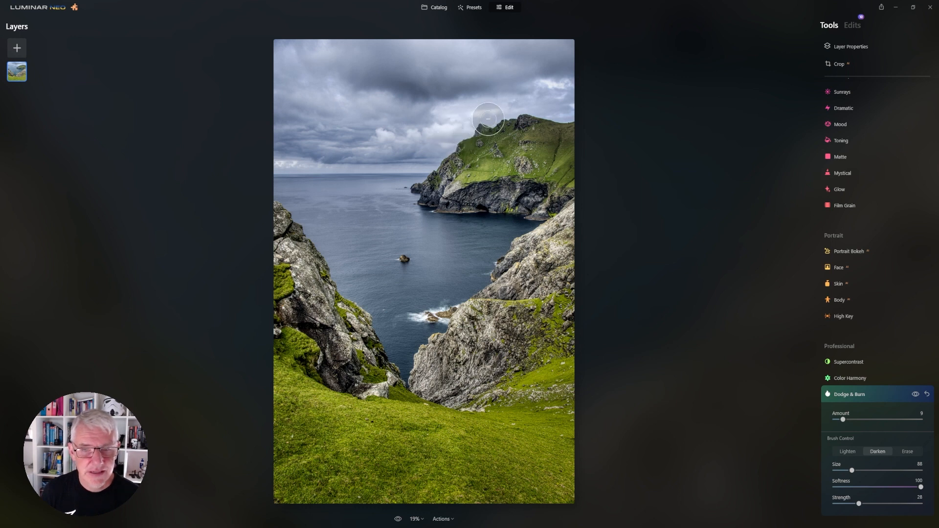
mouse_move(589, 128)
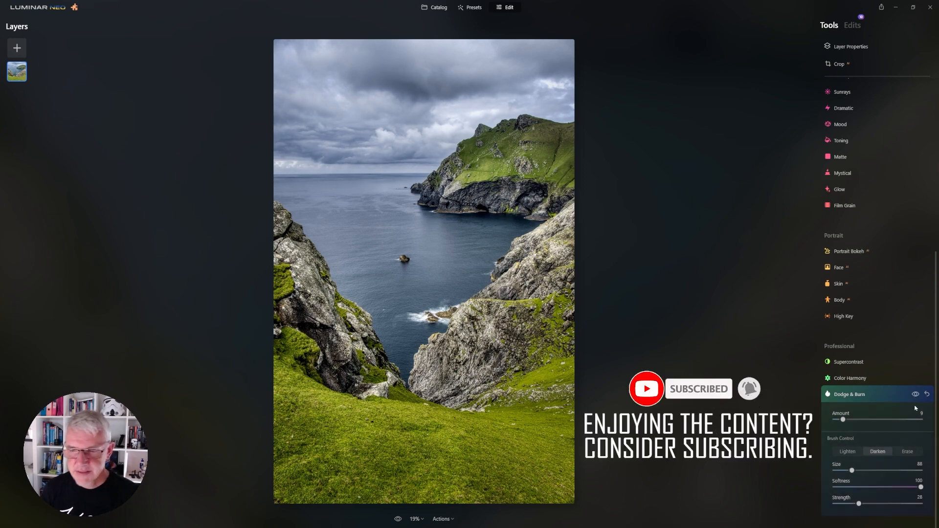
Step: Switch the brush to Lighten and paint brightness over the sky near the left horizon
left_click(846, 451)
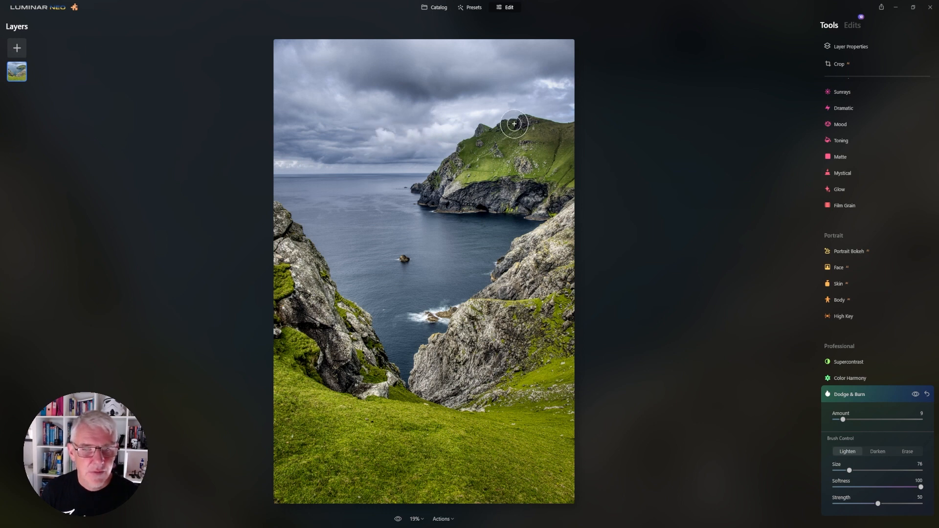
mouse_move(334, 55)
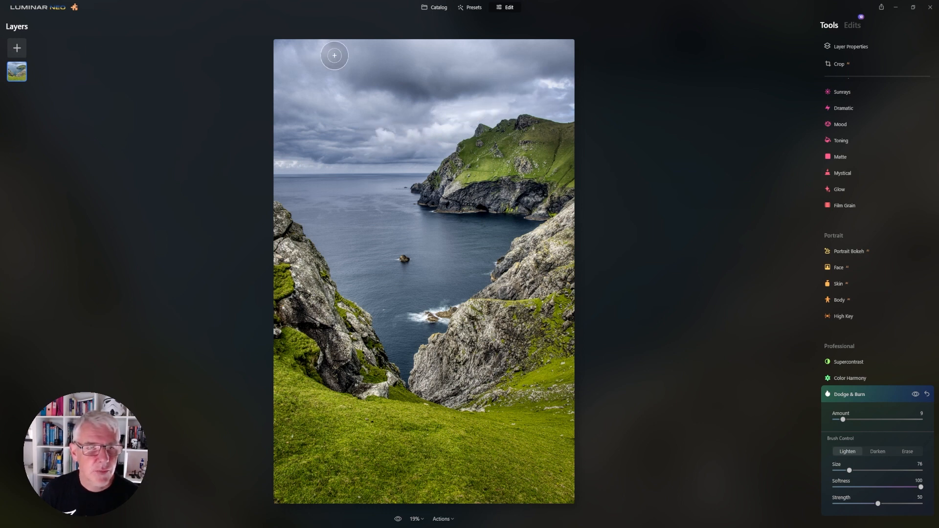
mouse_move(292, 58)
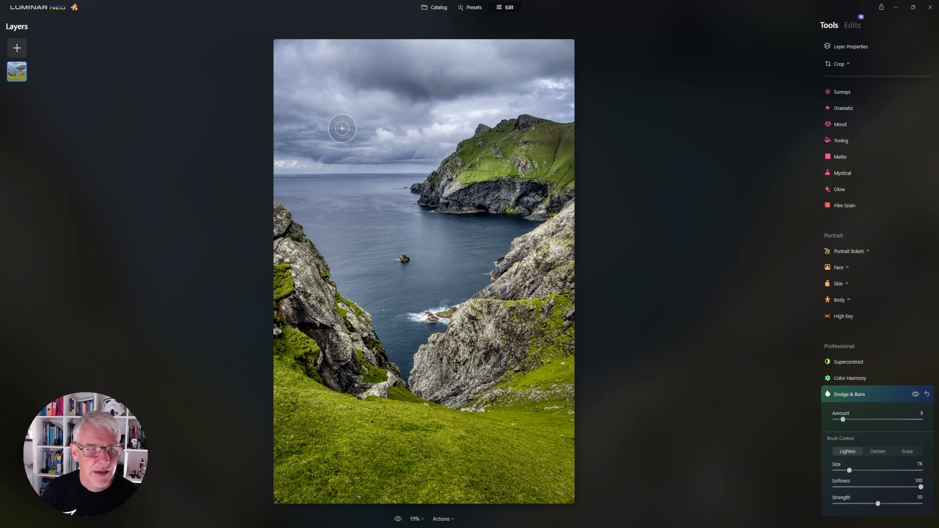
mouse_move(307, 139)
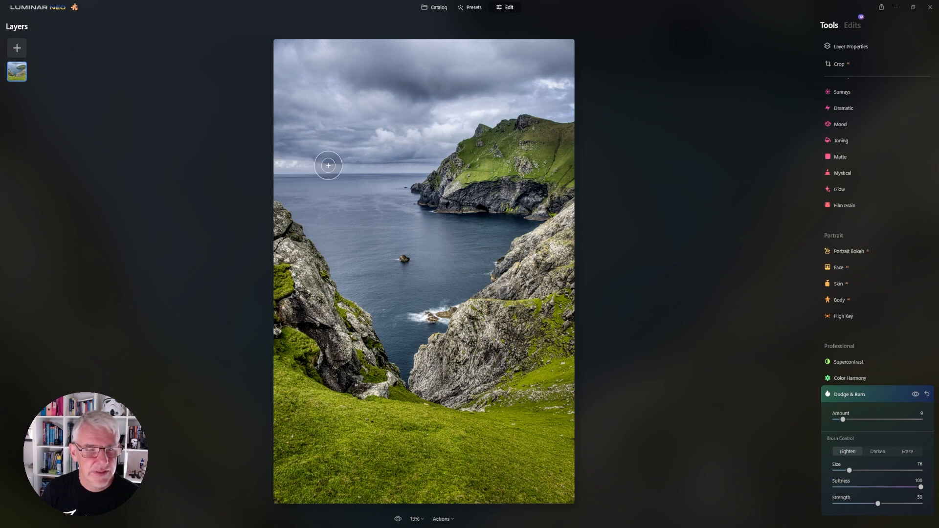
left_click_drag(328, 166, 417, 131)
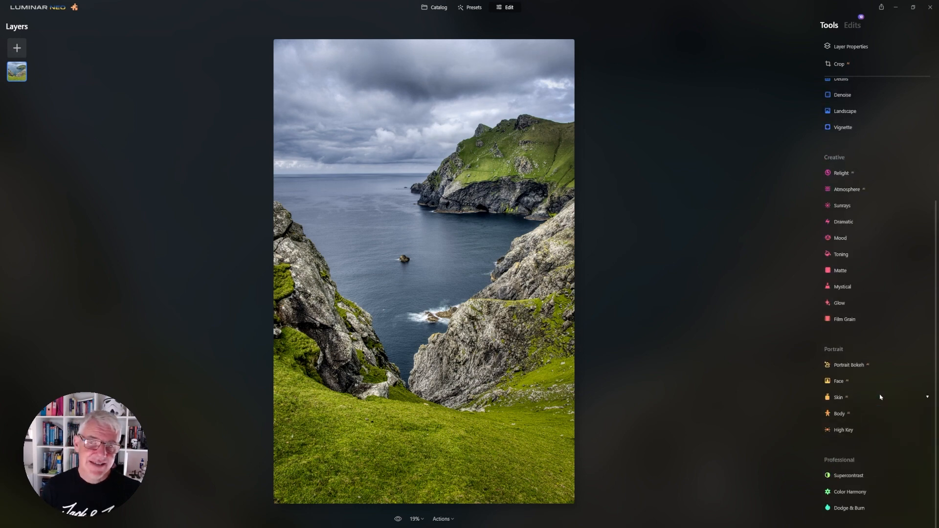
mouse_move(278, 514)
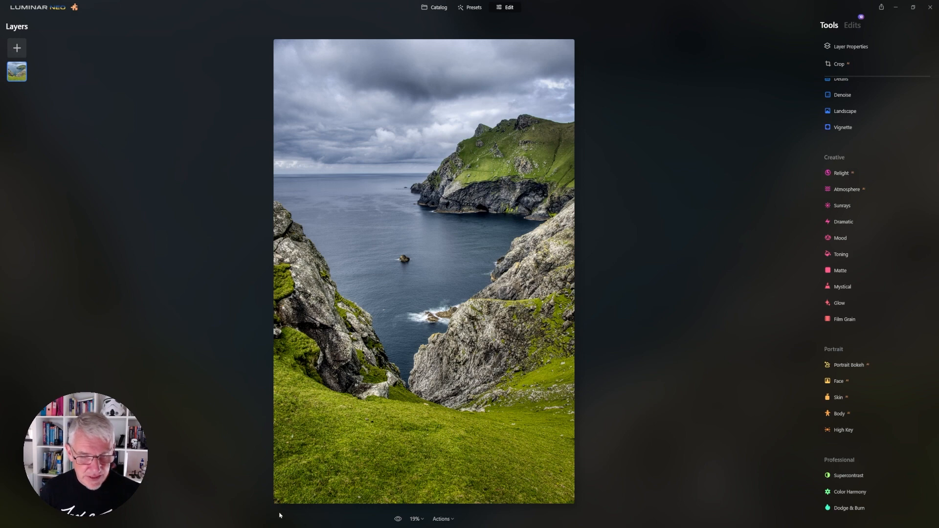
Step: Toggle the before/after eye icon to display the original unedited HDR photo
left_click(397, 519)
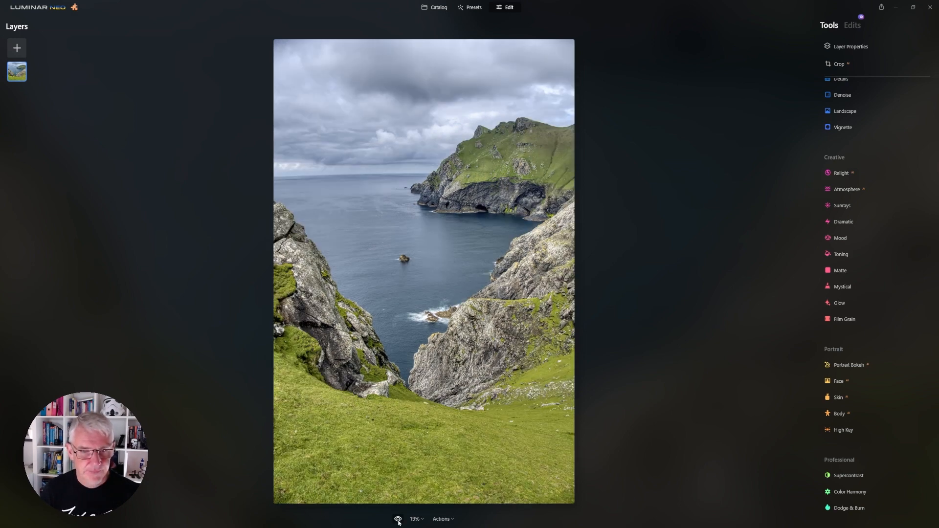